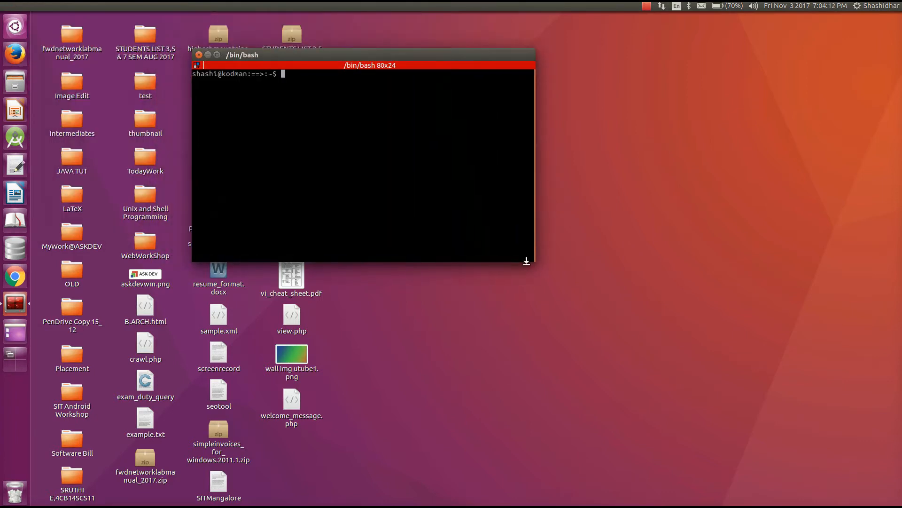
# Stretch the terminal taller then wider so bash shows 99 columns by 30 rows
pyautogui.moveTo(525, 262); pyautogui.dragTo(534, 314)
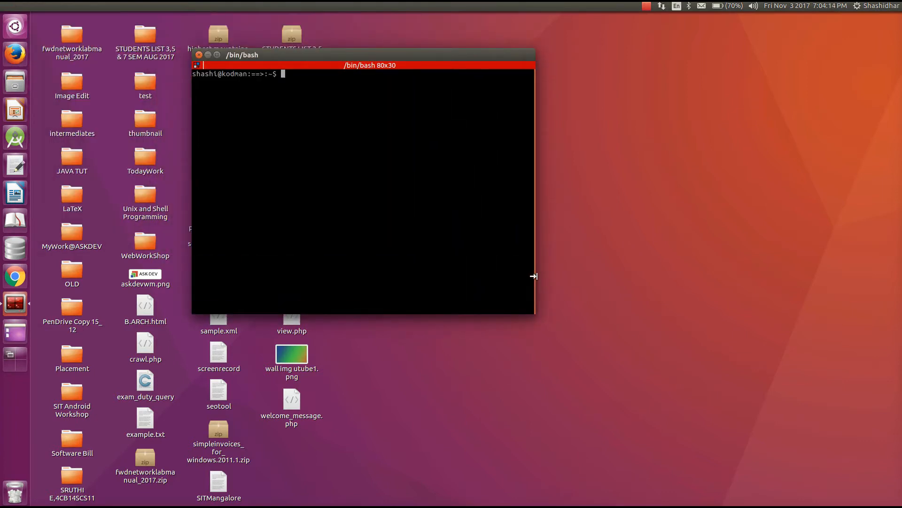
pyautogui.moveTo(534, 276); pyautogui.dragTo(619, 276)
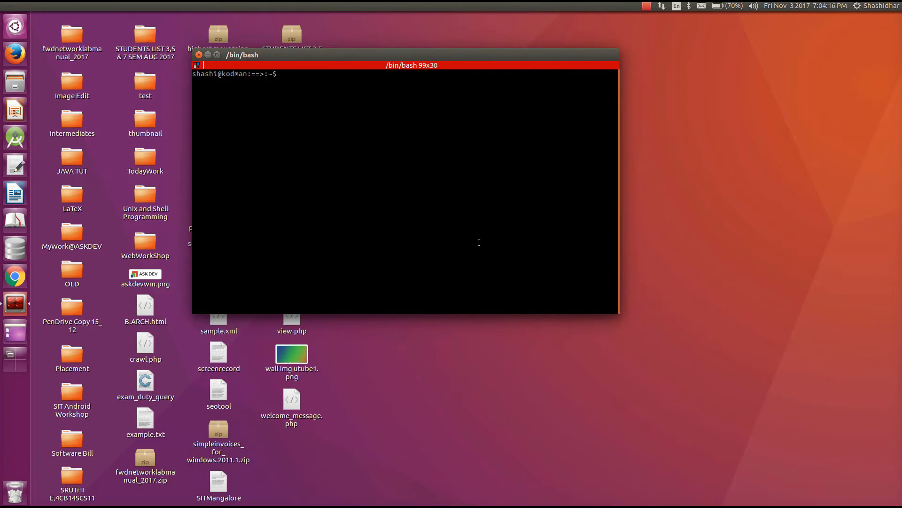
# Enter a sudo command at the bash prompt to bring up the administrator password request
pyautogui.write('su')
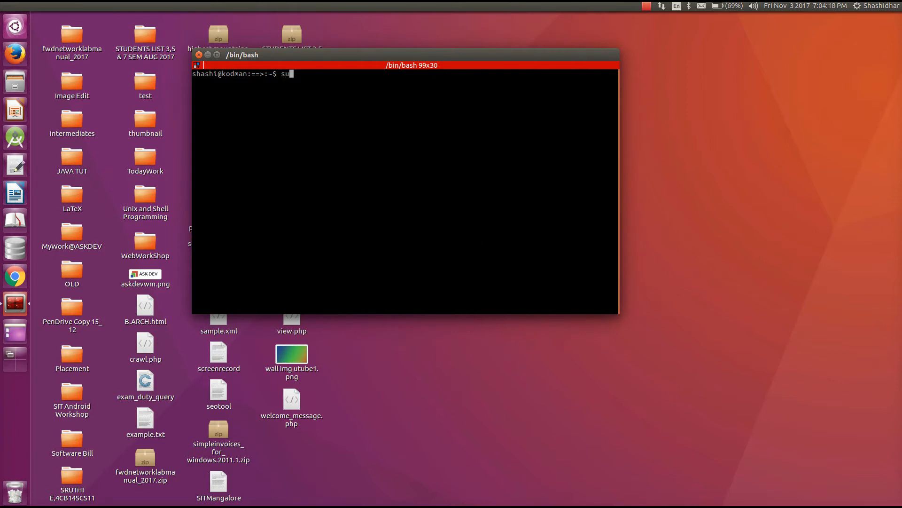
pyautogui.write('do')
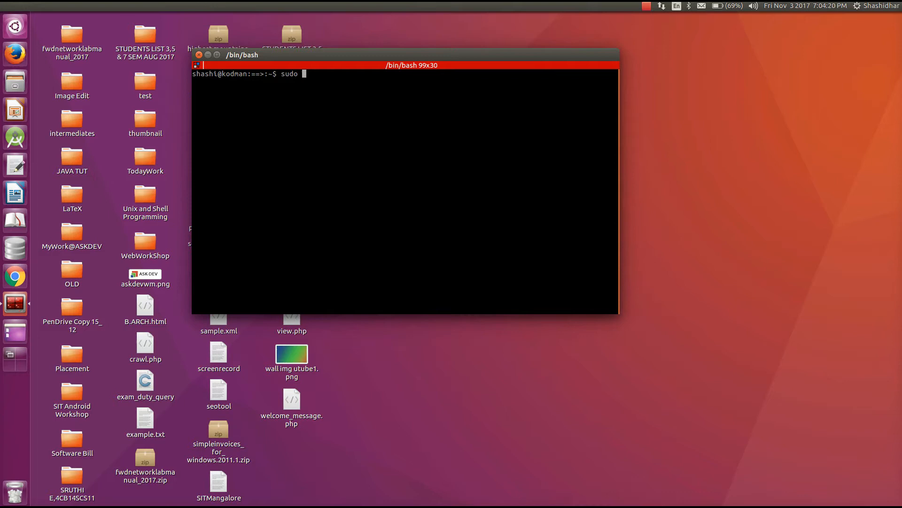
pyautogui.write('ap')
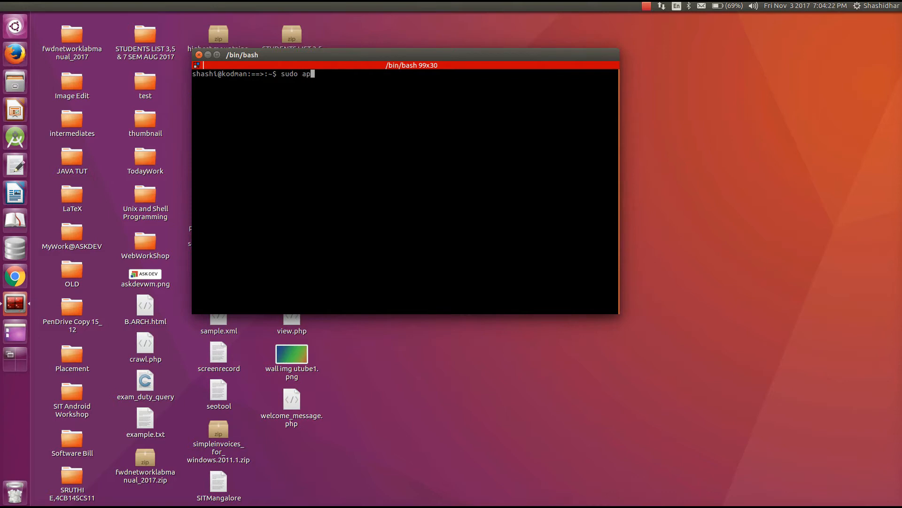
pyautogui.write('t-get insta')
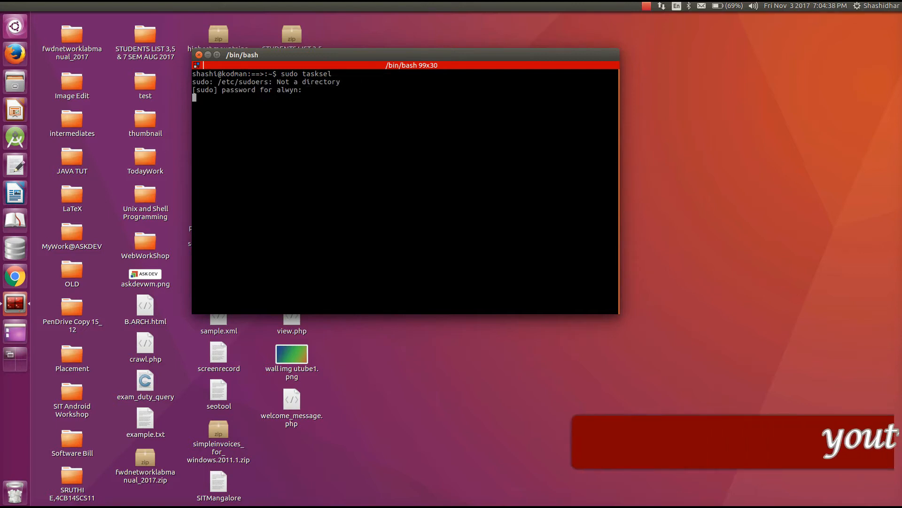
# Submit the password so tasksel's software selection opens with LAMP server marked
pyautogui.press('Return')
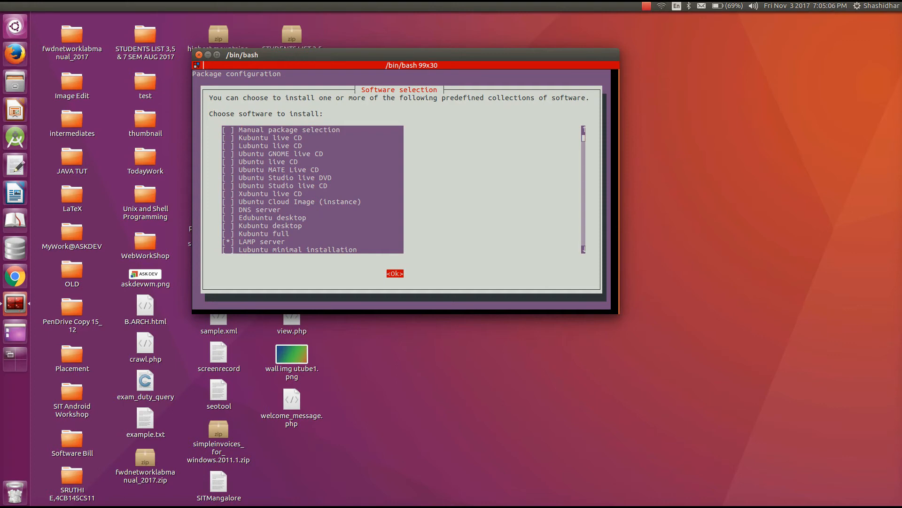
pyautogui.click(643, 7)
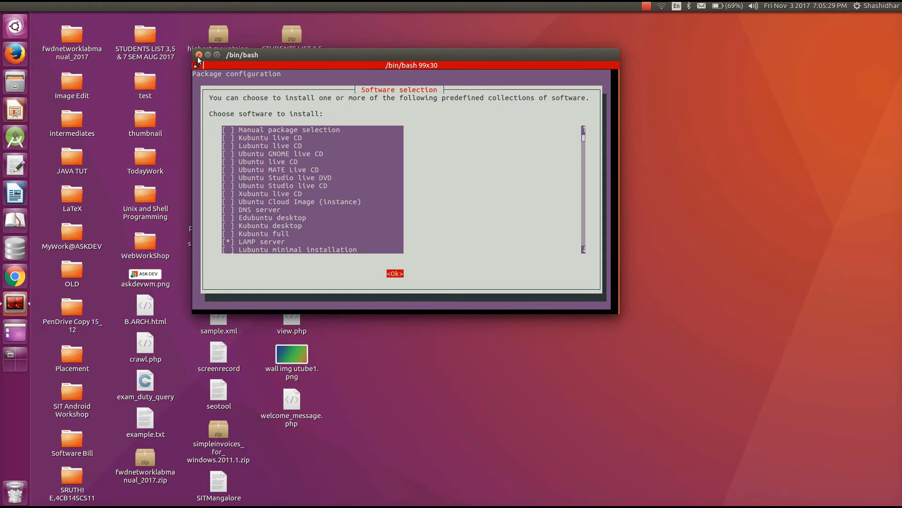
# Close the terminal and launch Firefox from the launcher to check the local web server
pyautogui.click(198, 55)
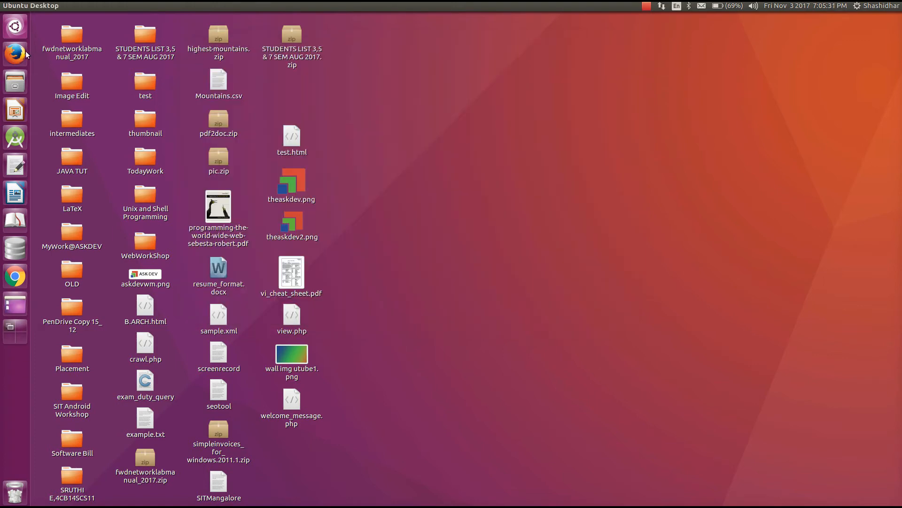
pyautogui.moveTo(547, 323)
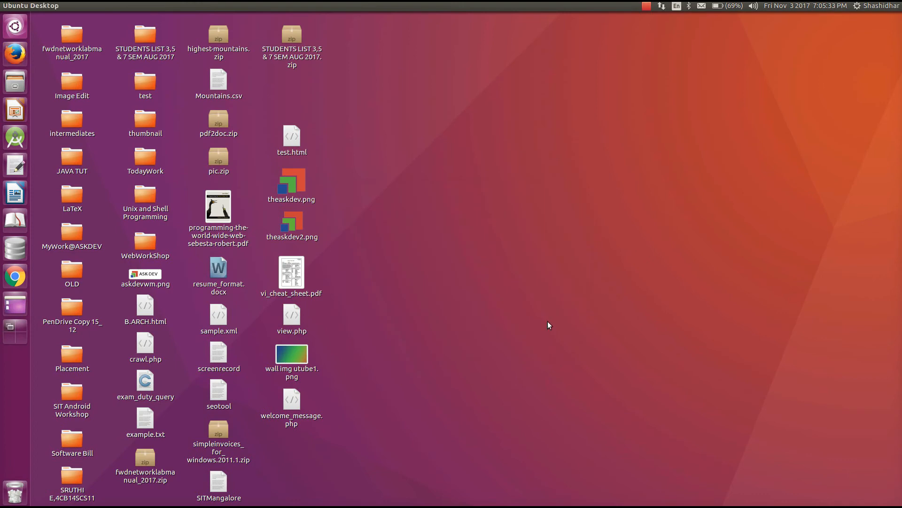
pyautogui.click(14, 53)
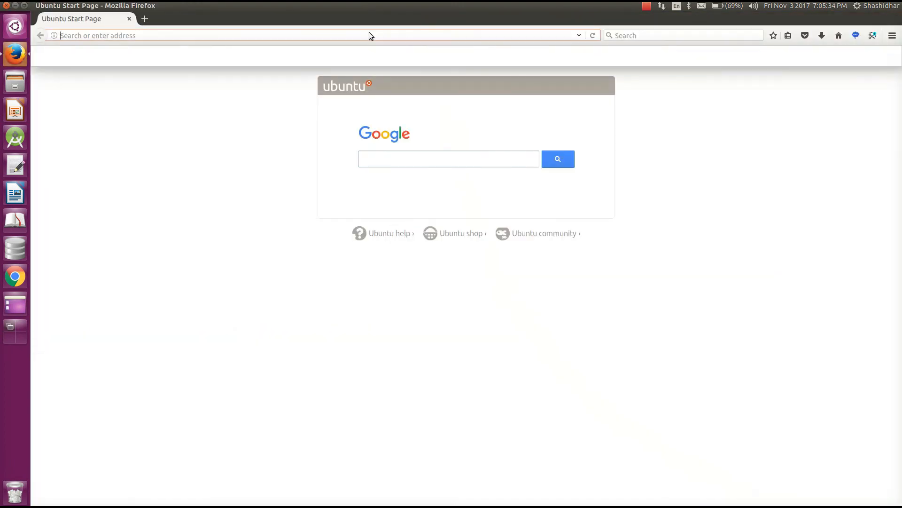